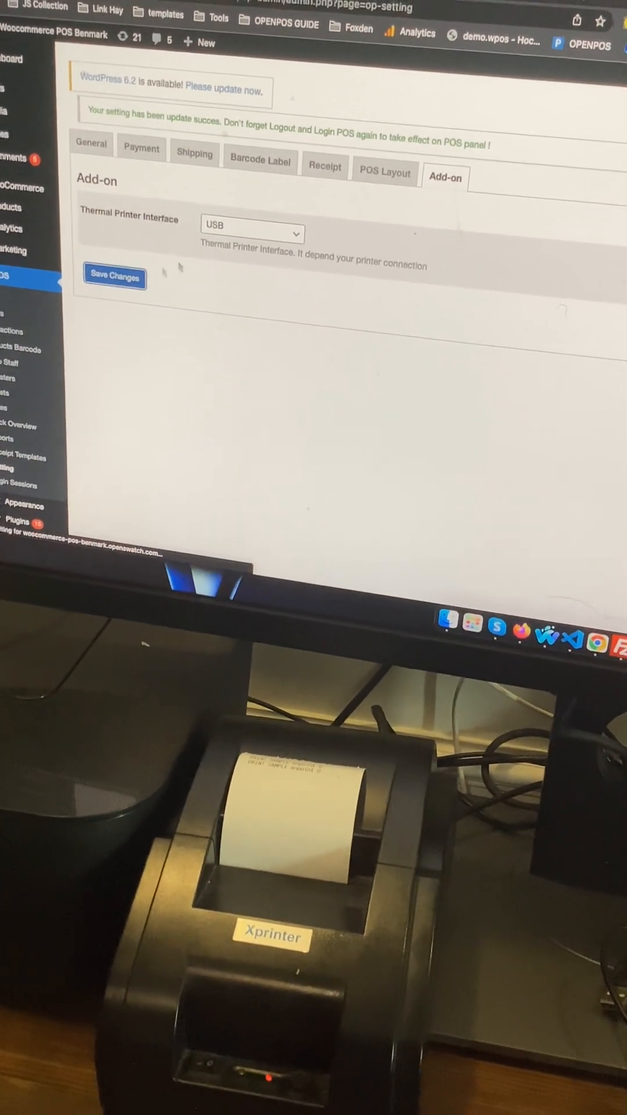
Step: Save the OpenPOS thermal printer interface as USB
{"action": "left_click", "coordinate": [54, 43]}
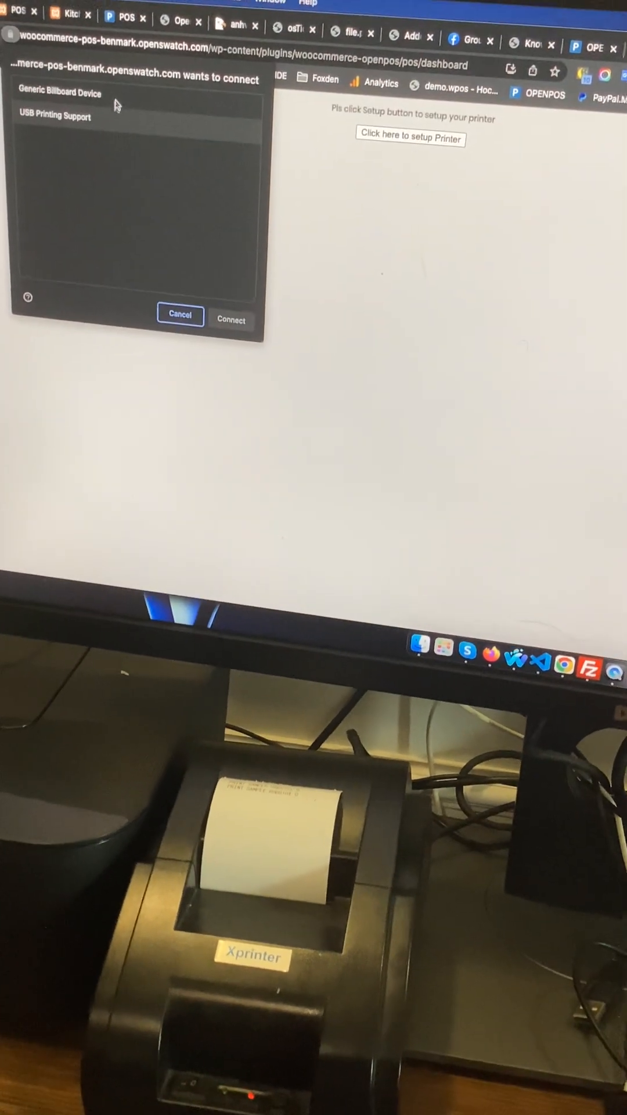
Step: Connect the USB Printing Support device as the receipt printer
{"action": "left_click", "coordinate": [57, 117]}
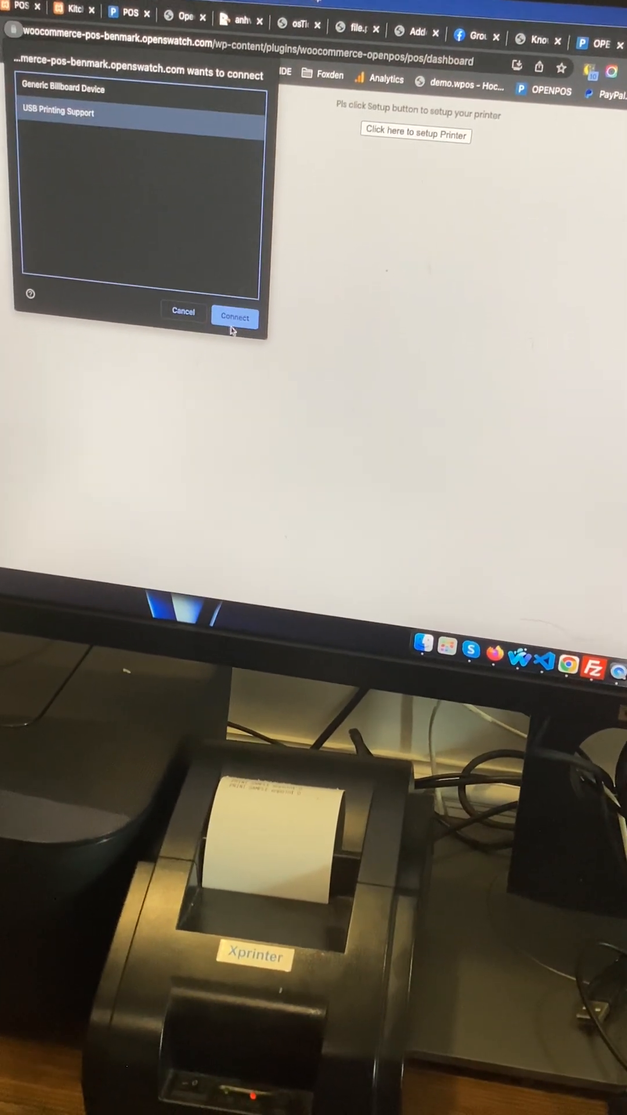
{"action": "left_click", "coordinate": [234, 317]}
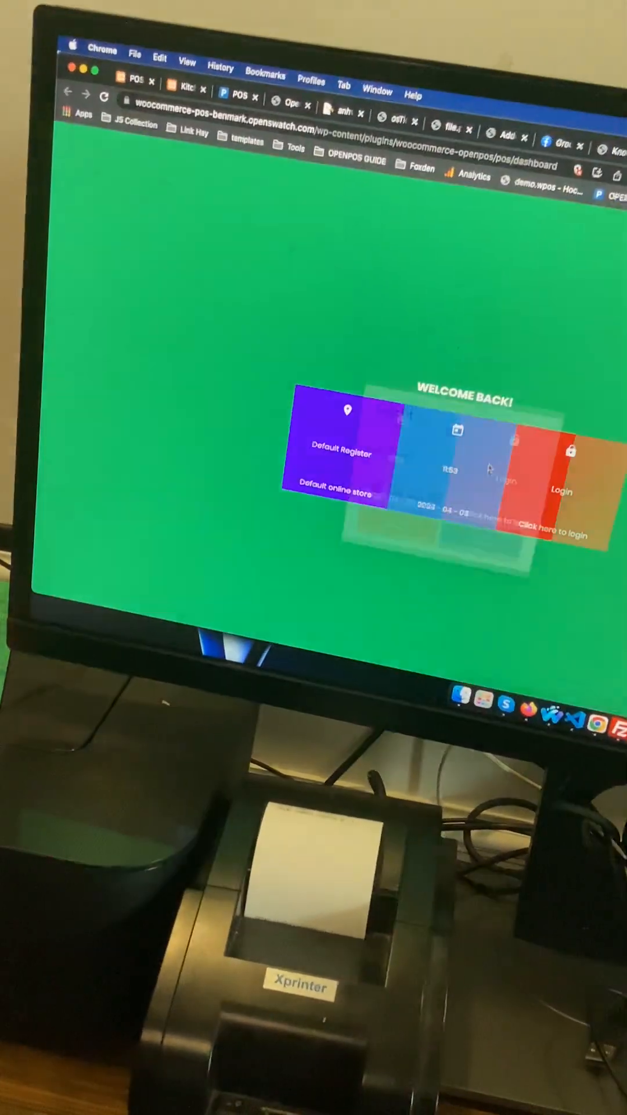
Step: Log in as admin on the Default Register with the prefilled credentials
{"action": "left_click", "coordinate": [555, 532]}
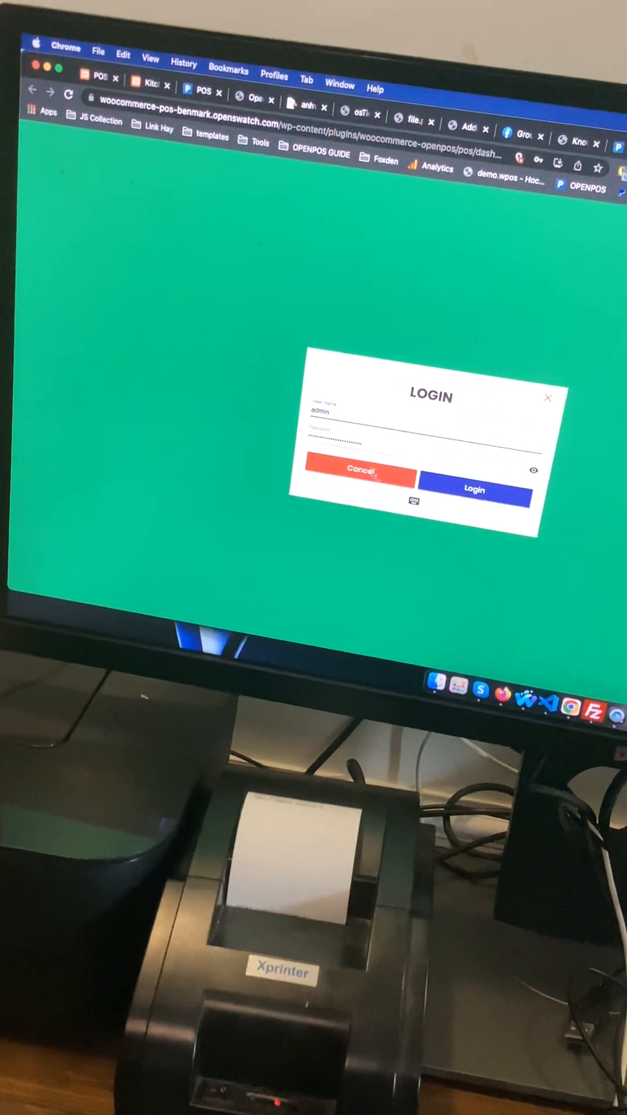
{"action": "left_click", "coordinate": [474, 489]}
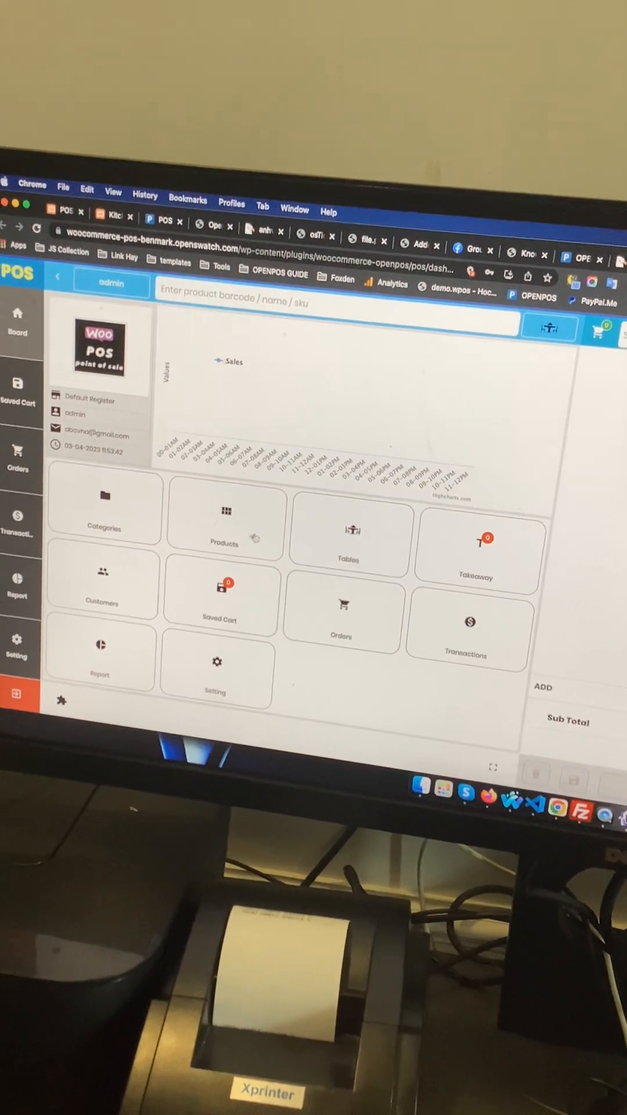
Step: Sell ACME Cushion and ACME Lamb for 191.47 cash, printing the receipt
{"action": "left_click", "coordinate": [225, 526]}
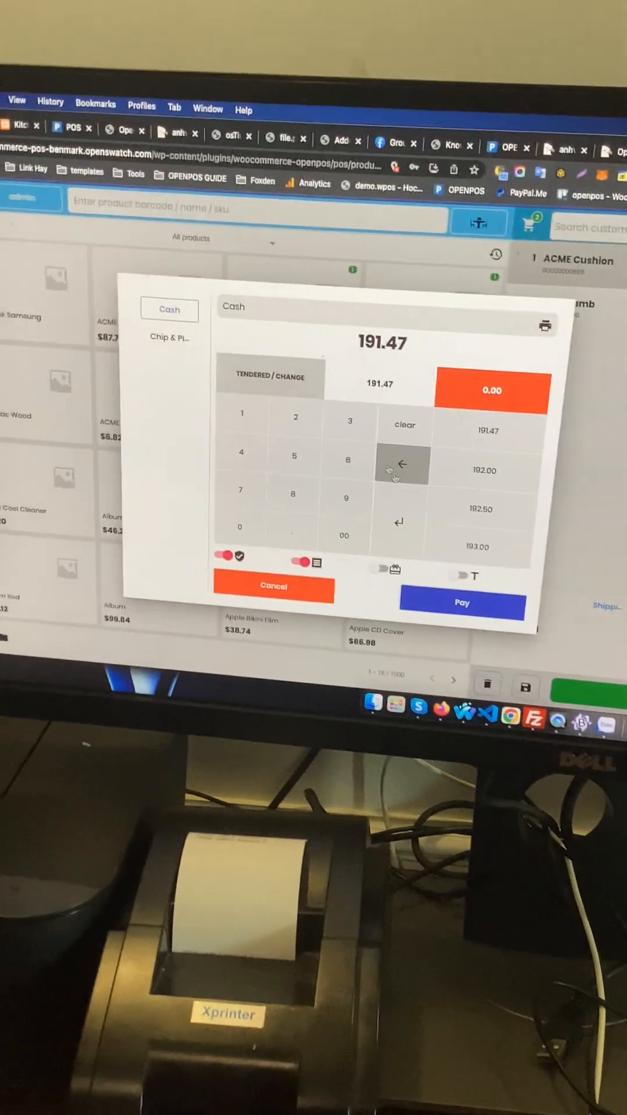
{"action": "left_click", "coordinate": [462, 603]}
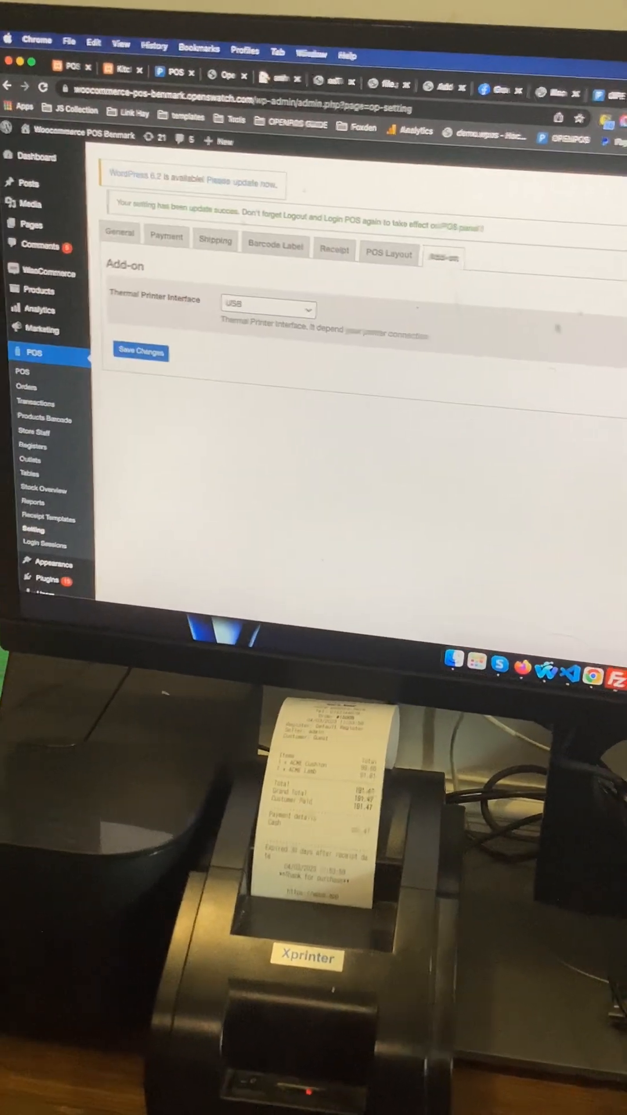
Step: Resave the thermal printer settings on the OpenPOS Add-on tab
{"action": "left_click", "coordinate": [267, 310]}
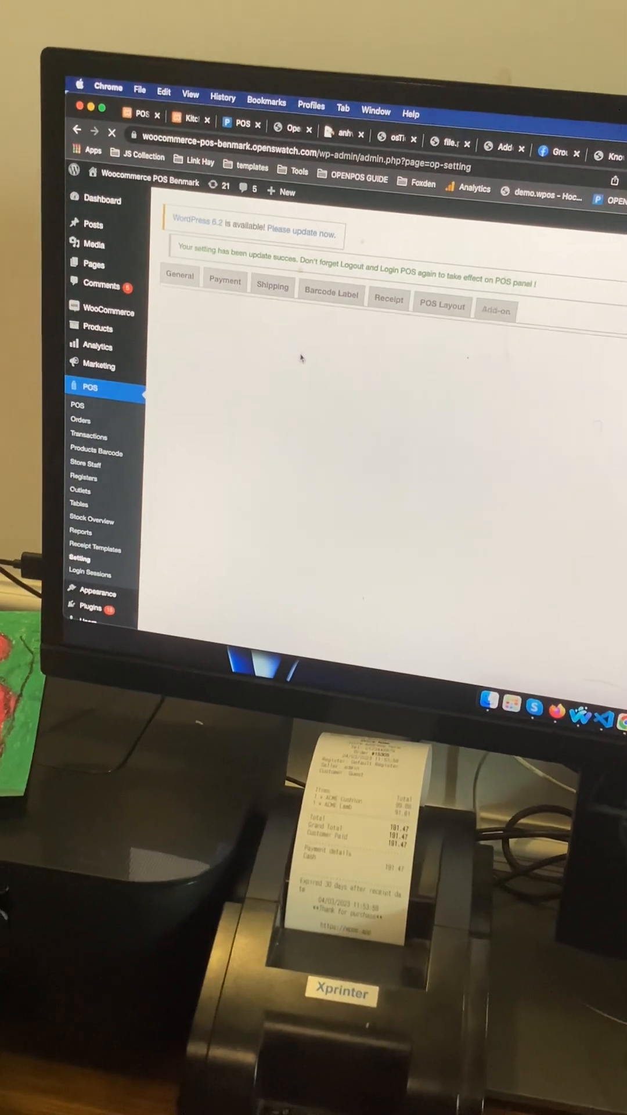
{"action": "left_click", "coordinate": [496, 310]}
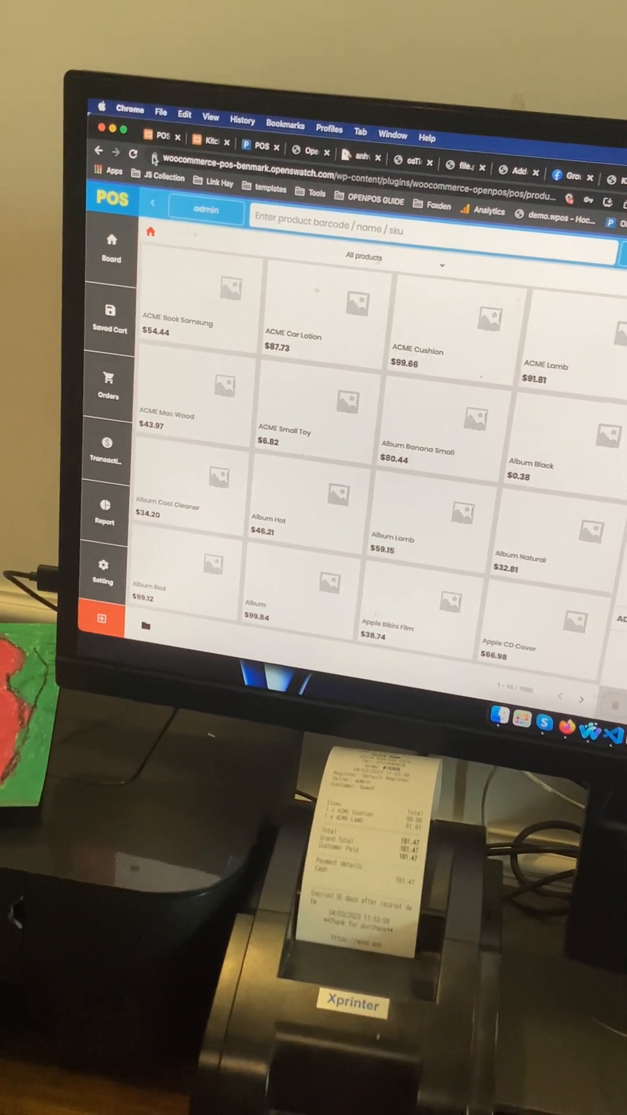
Step: Remove the site's USB Printing Support device permission and reload the POS page
{"action": "left_click", "coordinate": [149, 158]}
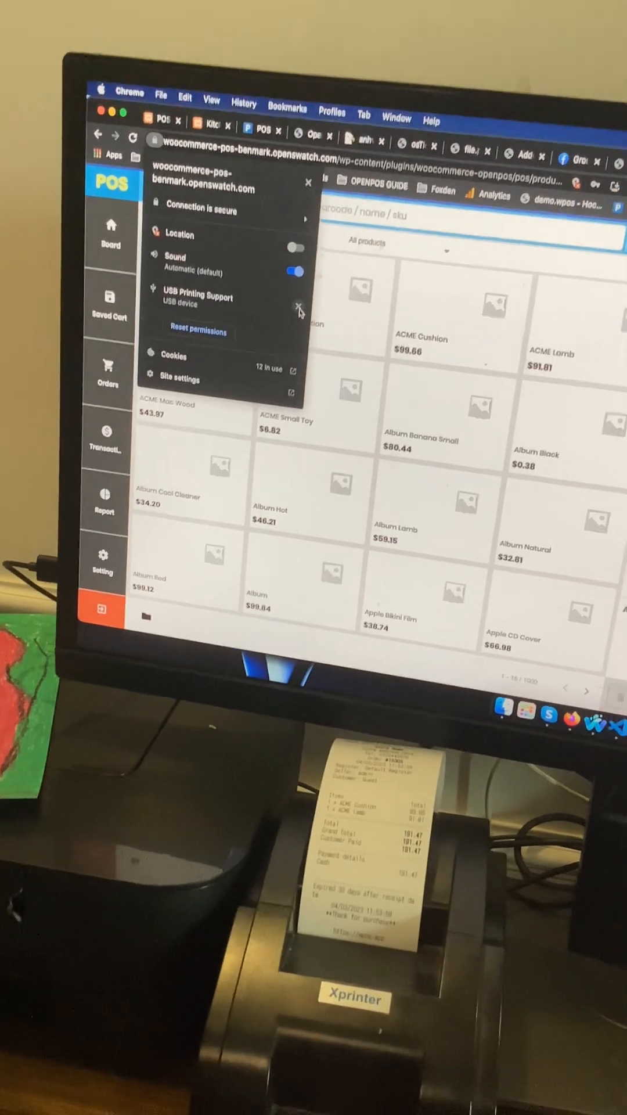
{"action": "left_click", "coordinate": [308, 183]}
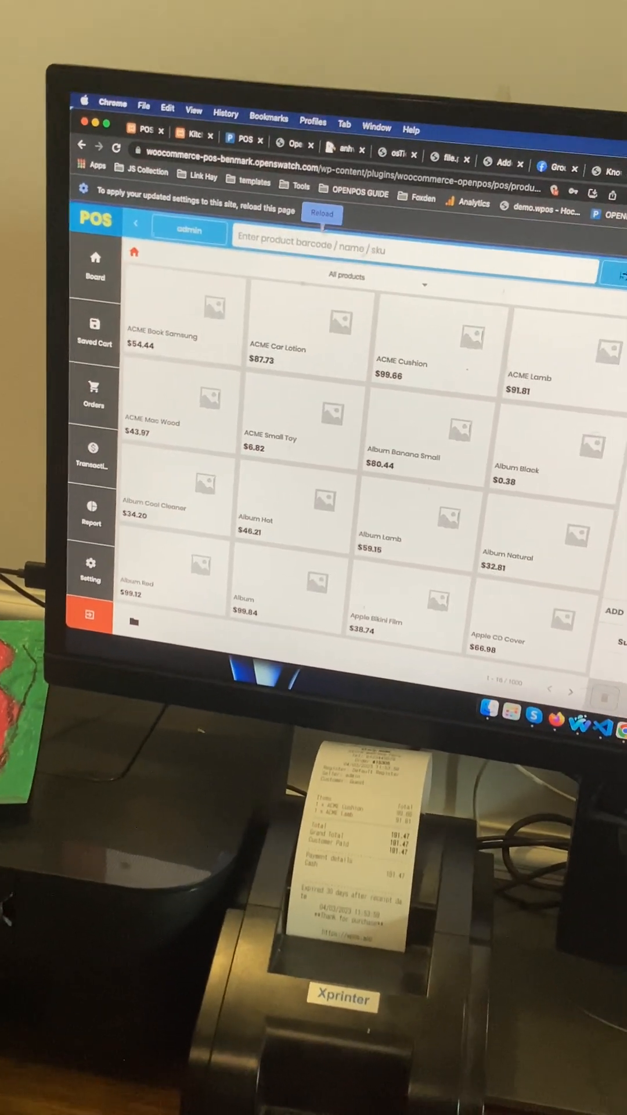
{"action": "left_click", "coordinate": [321, 213]}
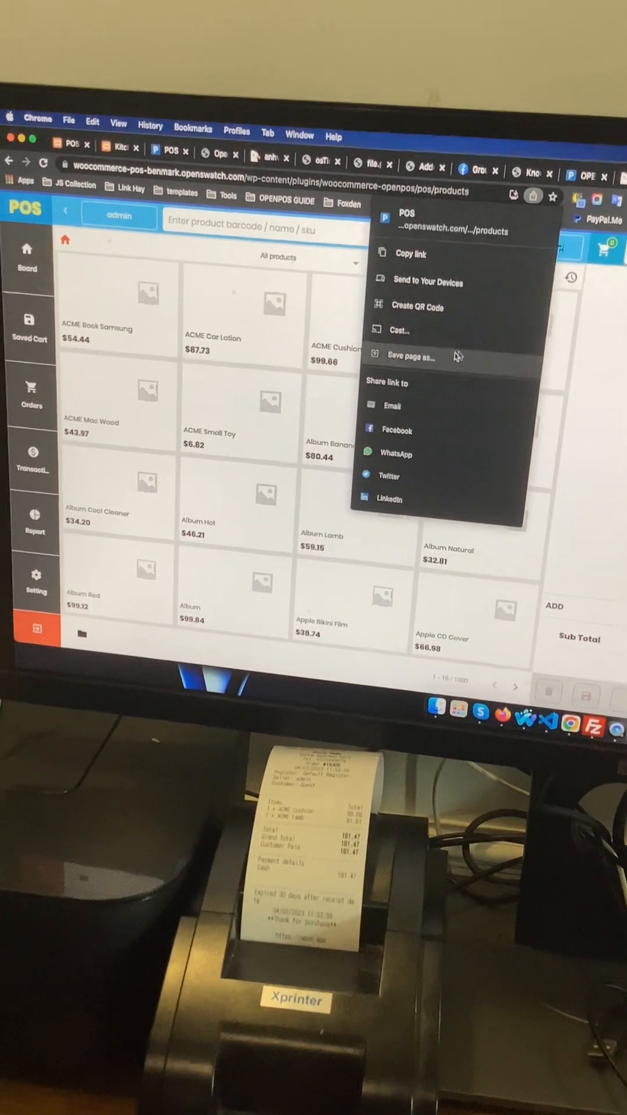
Step: Share the POS products page link to the phone
{"action": "left_click", "coordinate": [417, 306]}
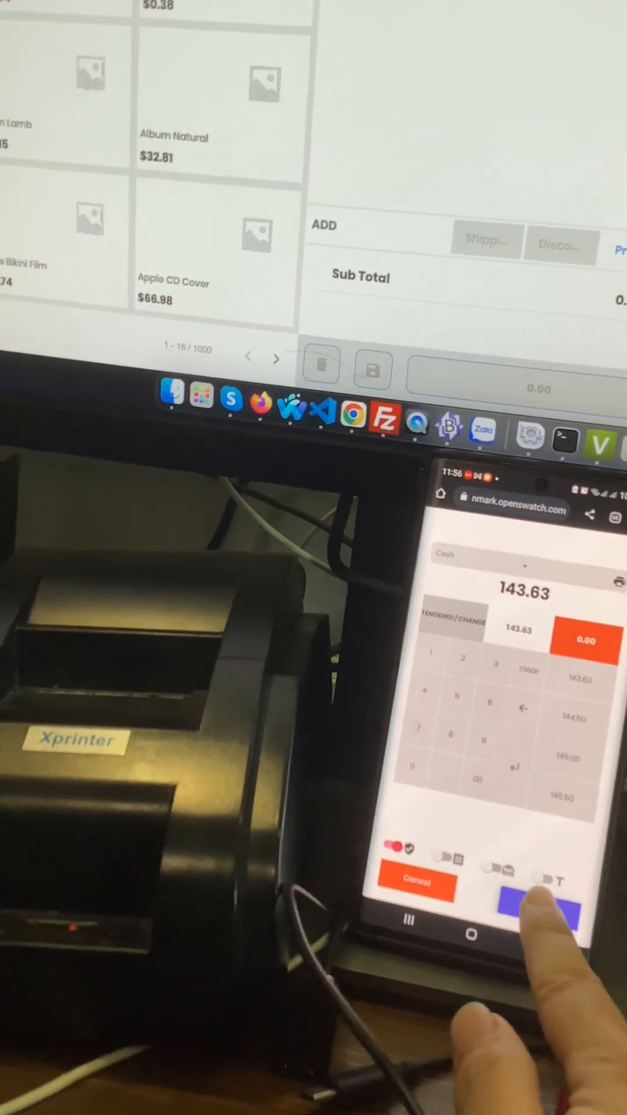
Step: Pay the 143.63 cash sale on the phone, creating order #15307
{"action": "left_click", "coordinate": [542, 913]}
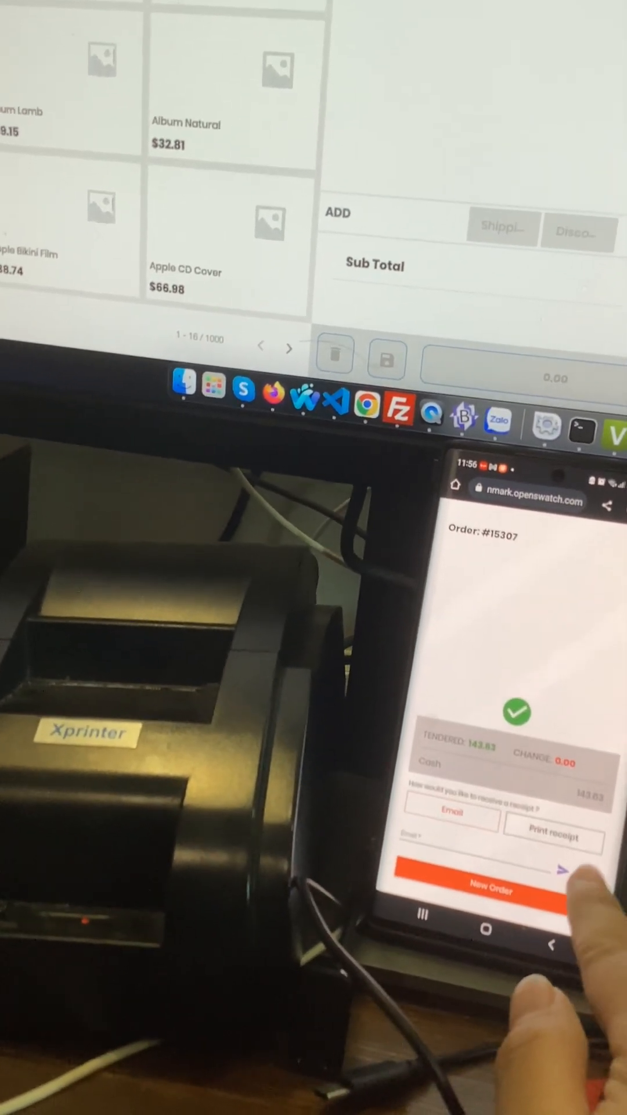